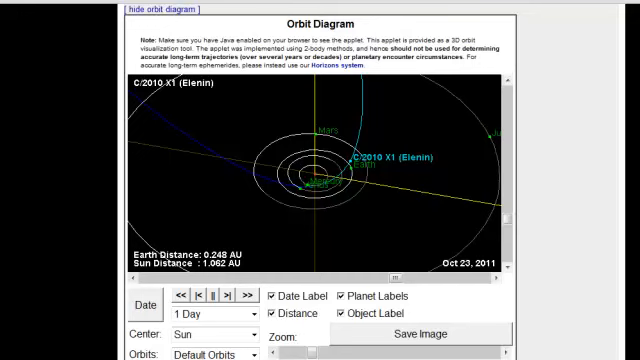
mouse_move(28, 330)
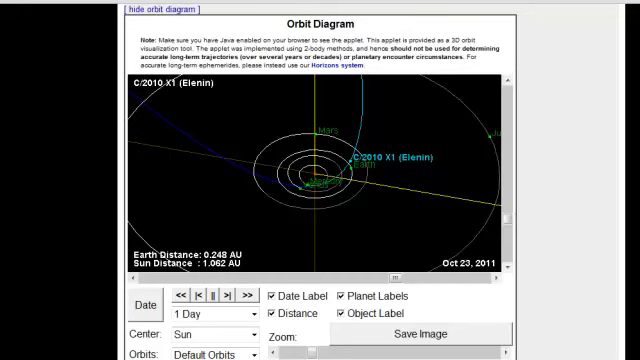
mouse_move(548, 276)
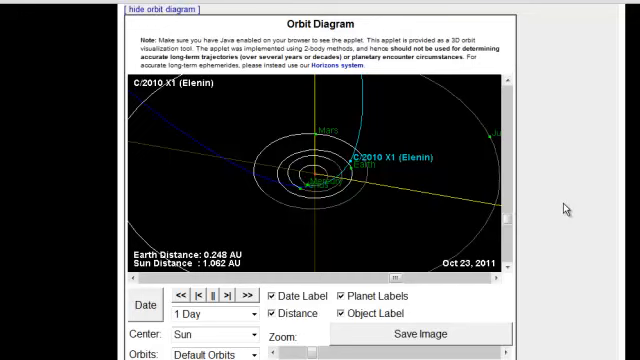
mouse_move(568, 206)
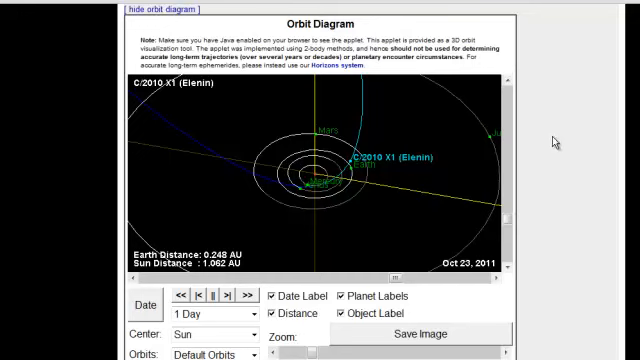
mouse_move(556, 142)
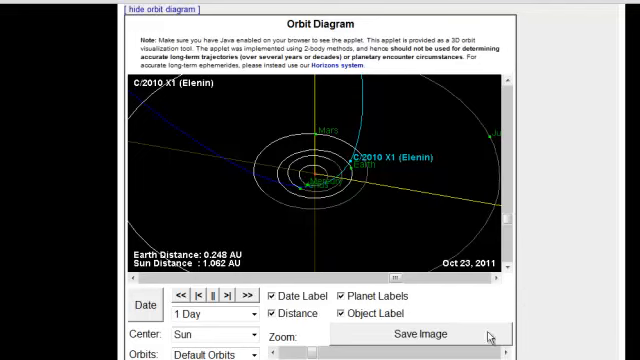
mouse_move(504, 352)
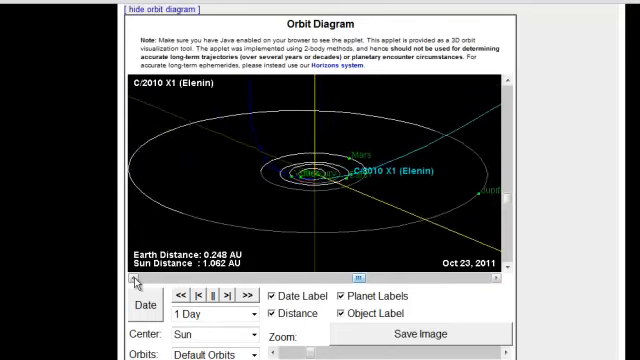
Step: Step the Elenin orbit diagram forward day by day from Oct 23 toward Oct 28, 2011
click(180, 296)
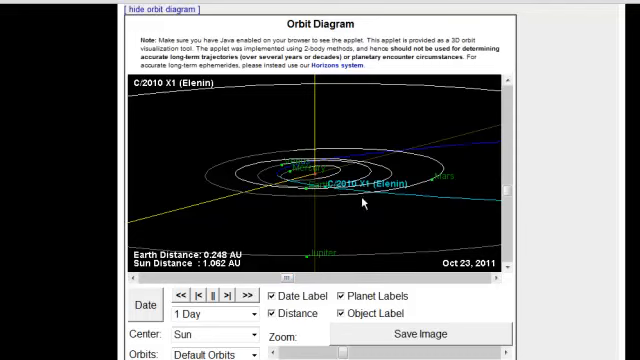
mouse_move(302, 256)
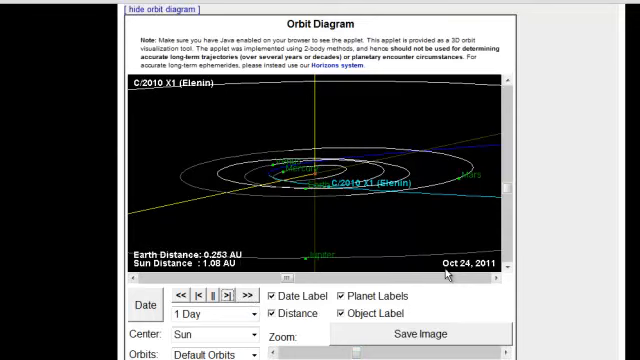
click(224, 298)
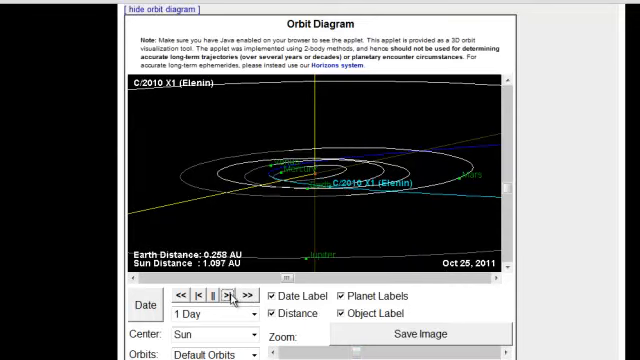
click(232, 296)
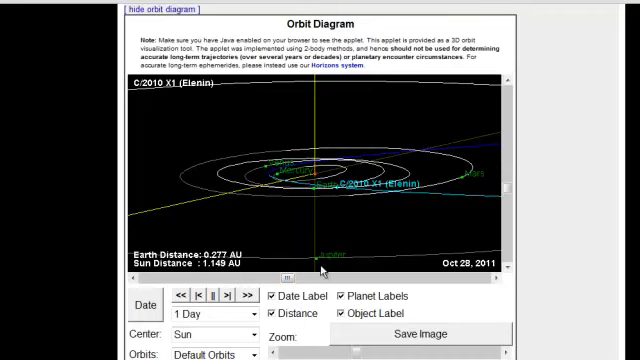
mouse_move(316, 190)
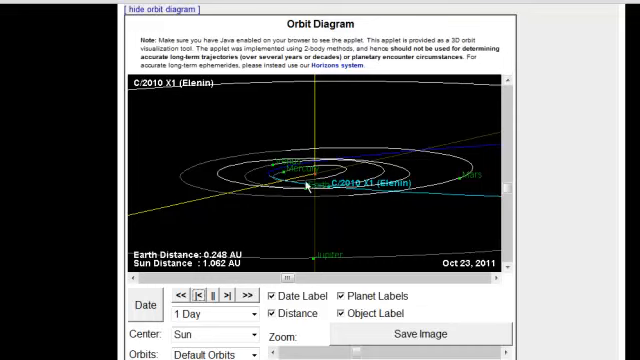
mouse_move(328, 192)
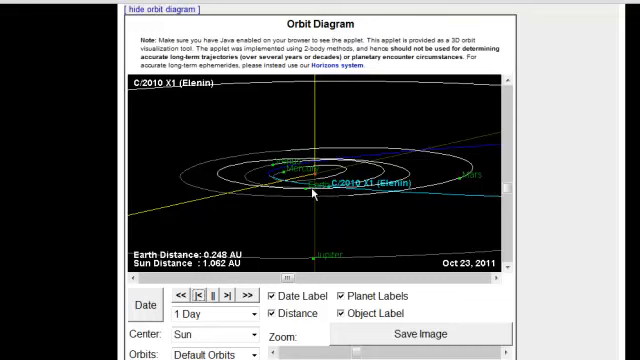
mouse_move(390, 252)
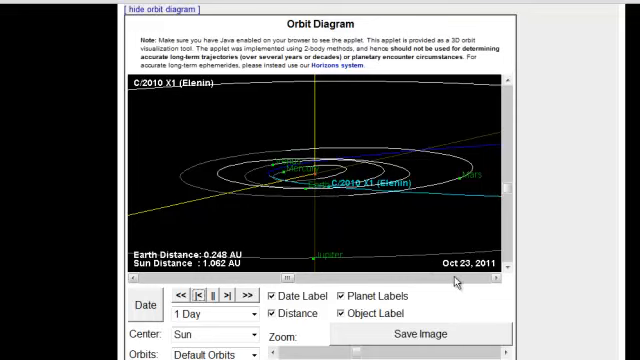
mouse_move(304, 196)
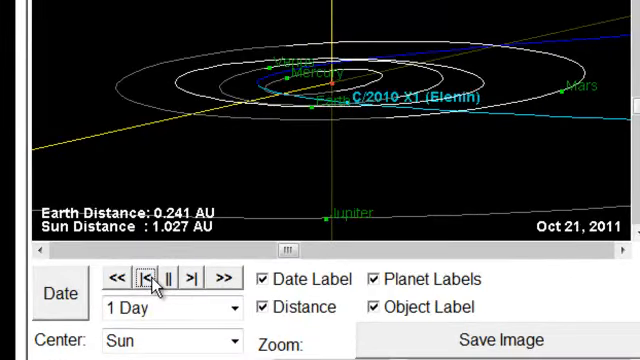
Step: Step the diagram forward one day at a time from Oct 21 to Oct 25, 2011
click(150, 278)
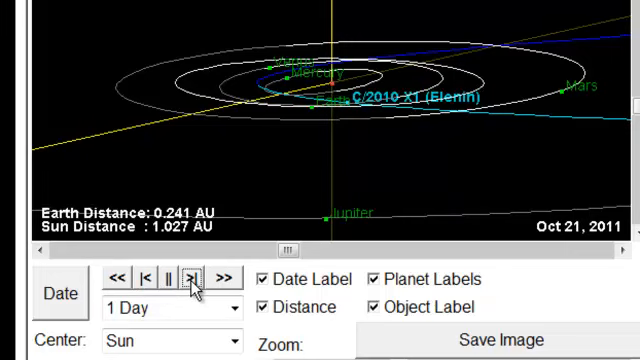
click(192, 276)
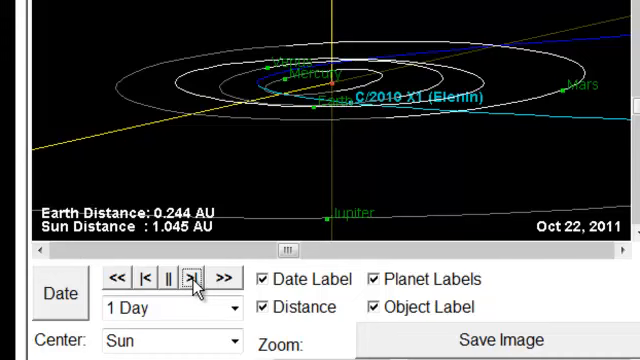
click(192, 276)
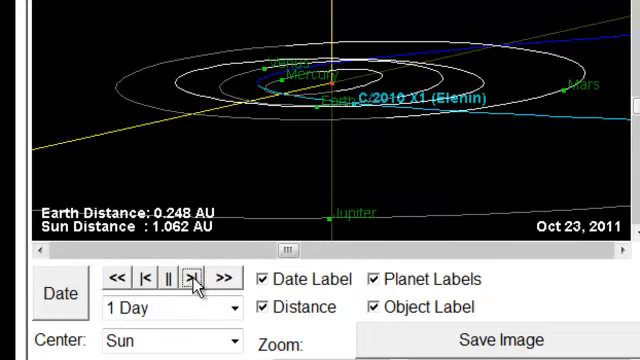
click(196, 276)
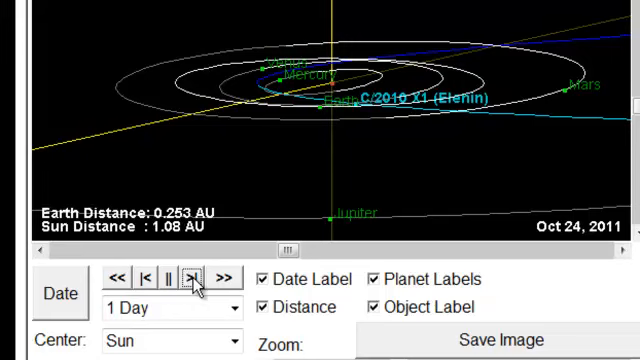
click(196, 278)
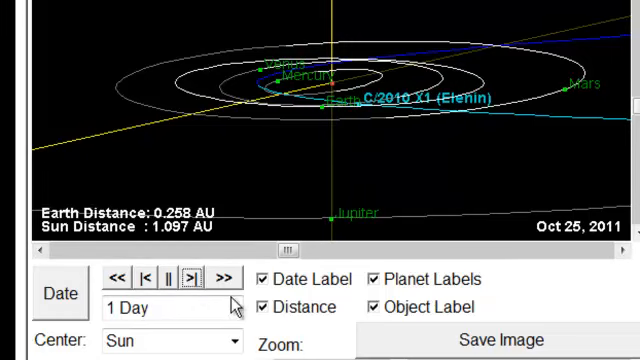
Step: Continue stepping daily through Oct 29, 2011 as Earth and Jupiter line up with the Sun
click(200, 280)
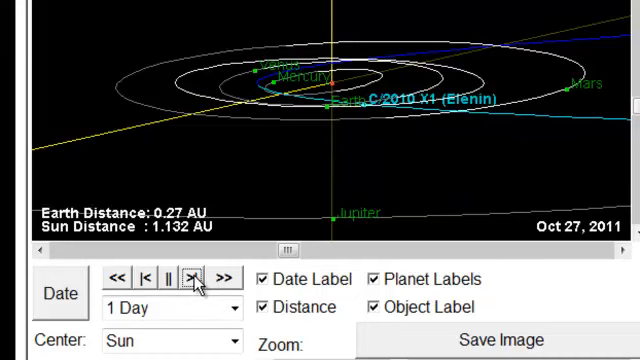
click(194, 278)
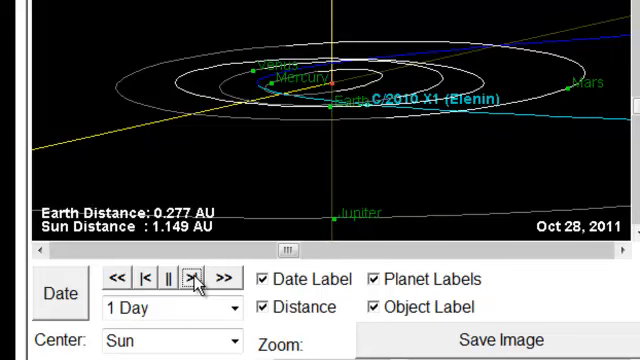
click(196, 278)
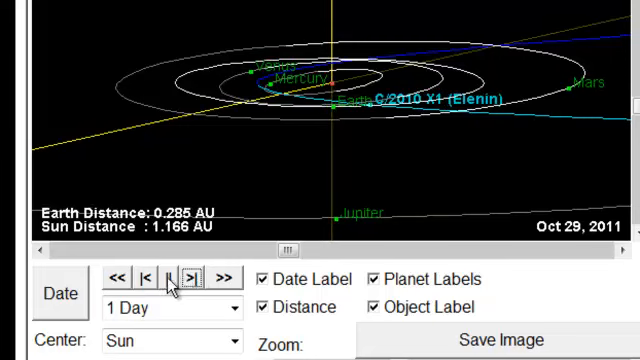
click(152, 276)
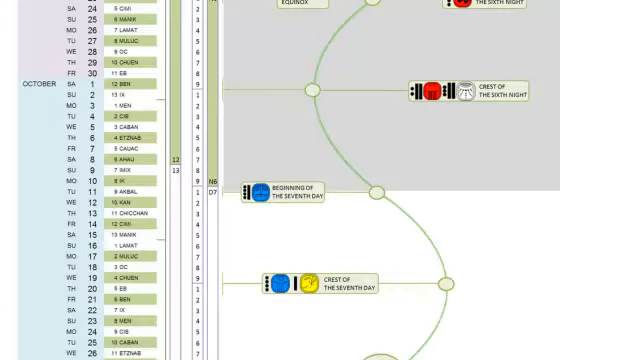
Step: Scroll the Mayan calendar chart down to the Friday Oct 28 'End of All the Seventh Days' row
scroll(down, 3)
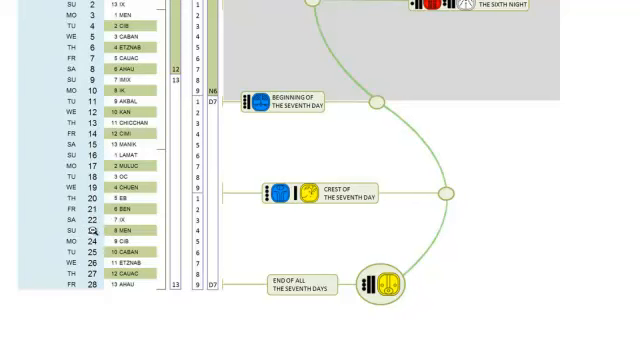
scroll(down, 3)
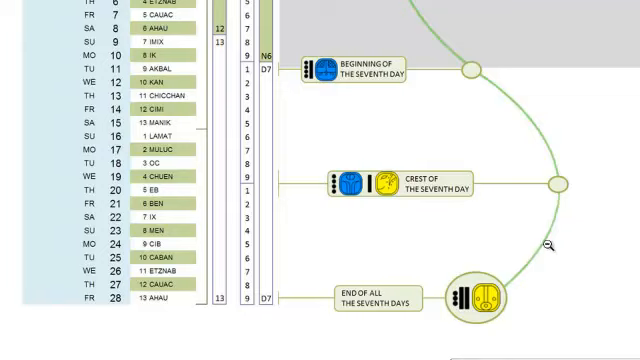
scroll(down, 3)
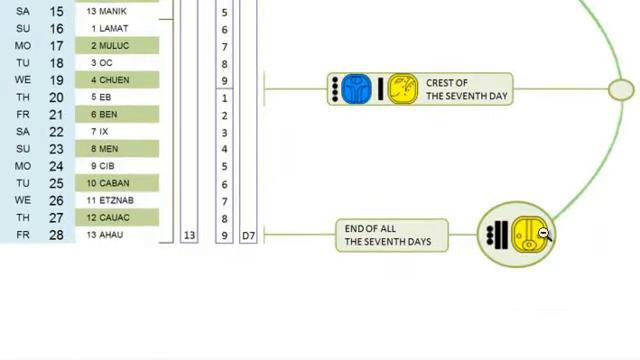